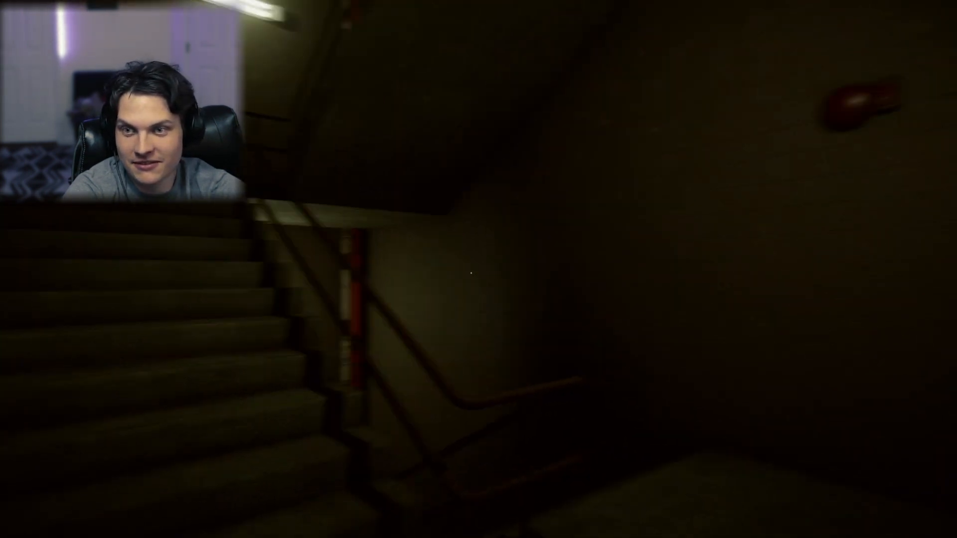
pyautogui.moveTo(478, 269)
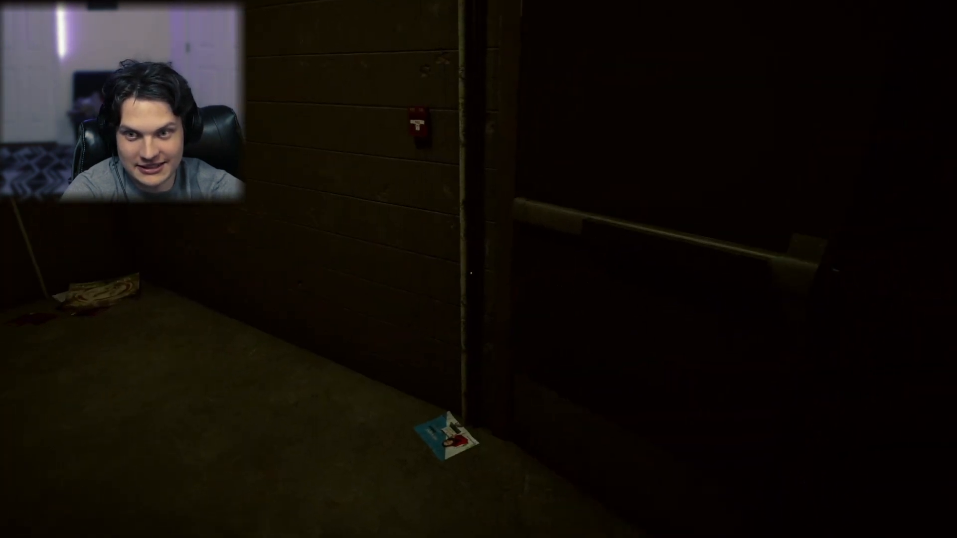